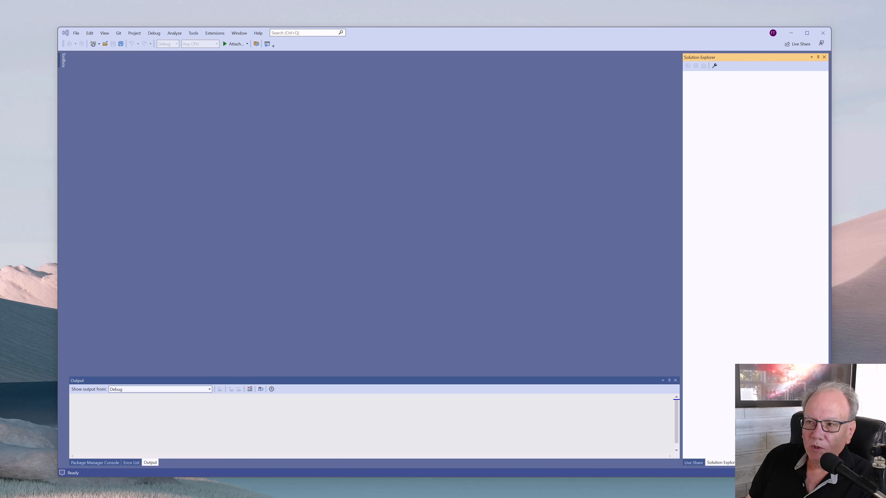
{"action": "mouse_move", "coordinate": [517, 244]}
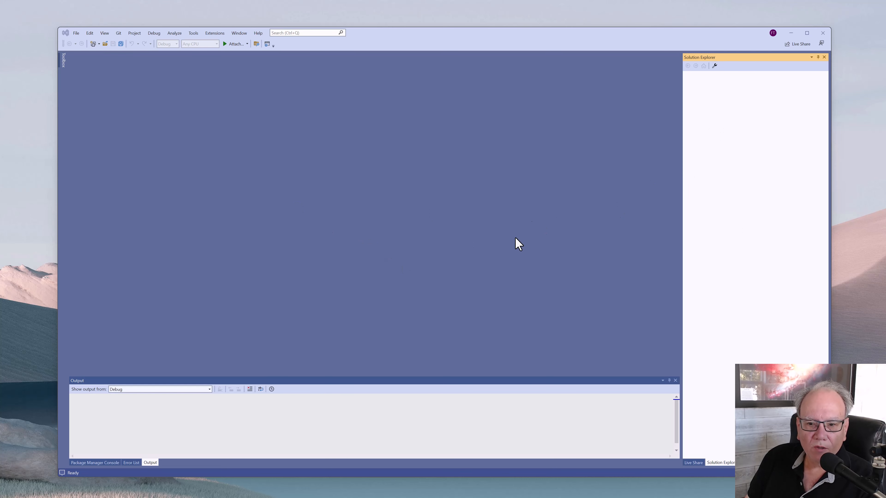
{"action": "mouse_move", "coordinate": [556, 255]}
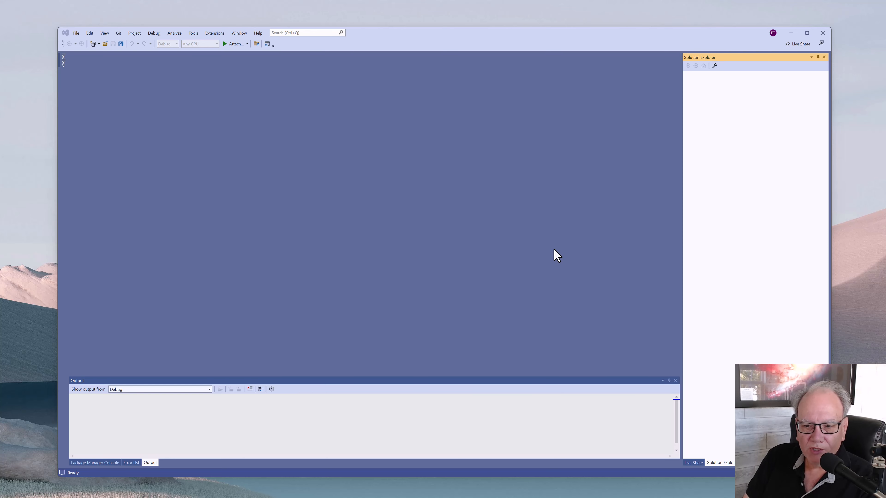
{"action": "mouse_move", "coordinate": [649, 269]}
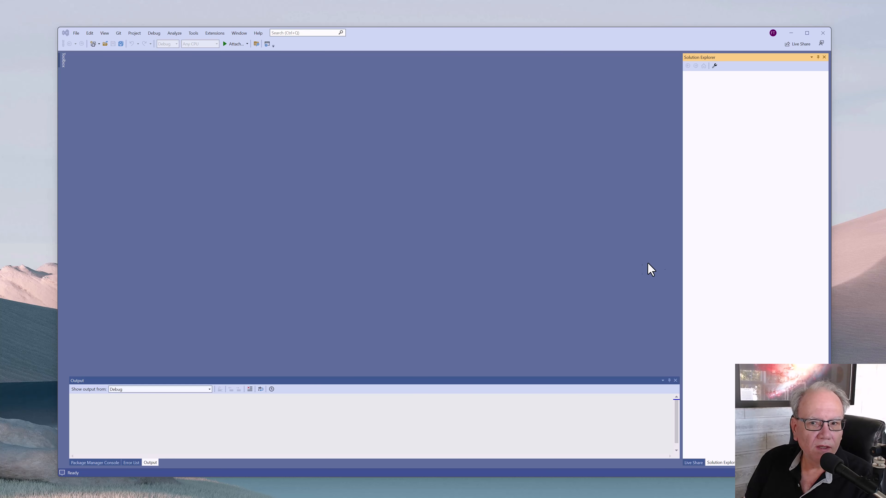
{"action": "mouse_move", "coordinate": [72, 43]}
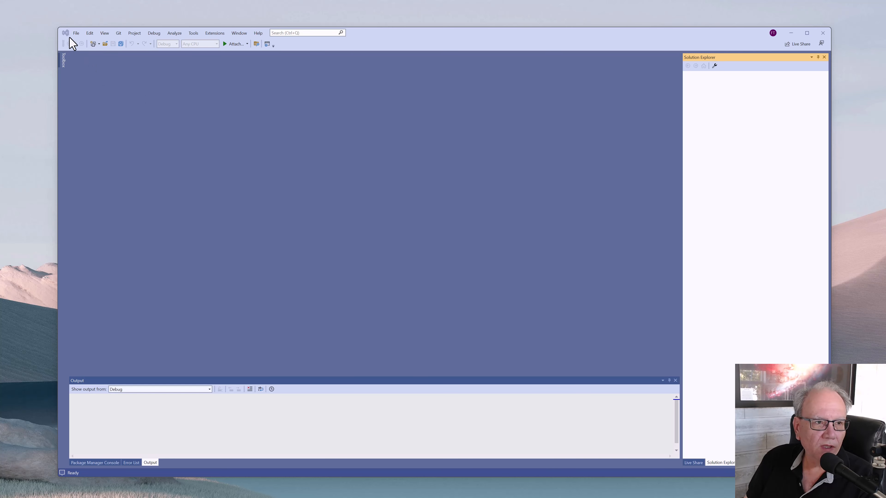
Start a new project from the File menu
{"action": "left_click", "coordinate": [75, 33]}
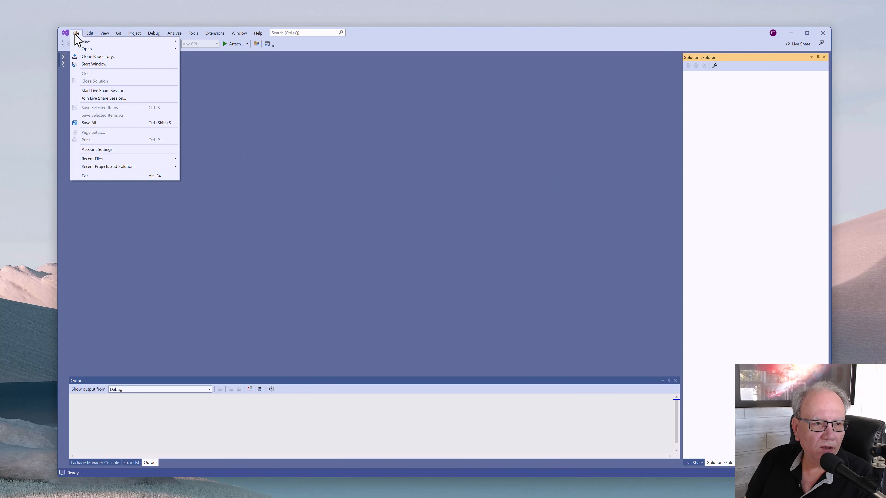
{"action": "mouse_move", "coordinate": [85, 41]}
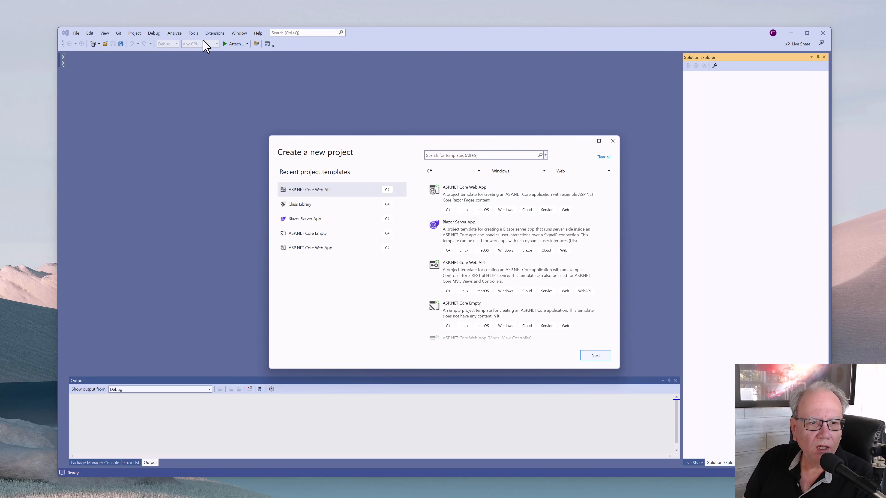
{"action": "mouse_move", "coordinate": [550, 28]}
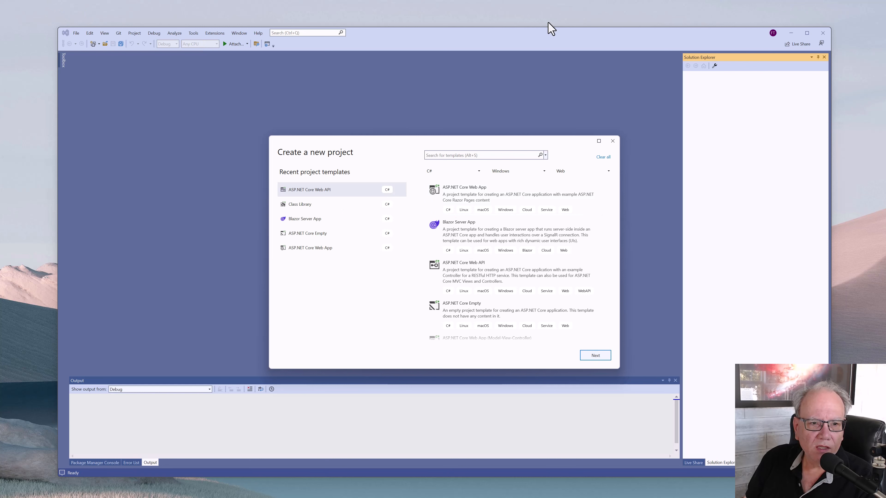
{"action": "mouse_move", "coordinate": [305, 203]}
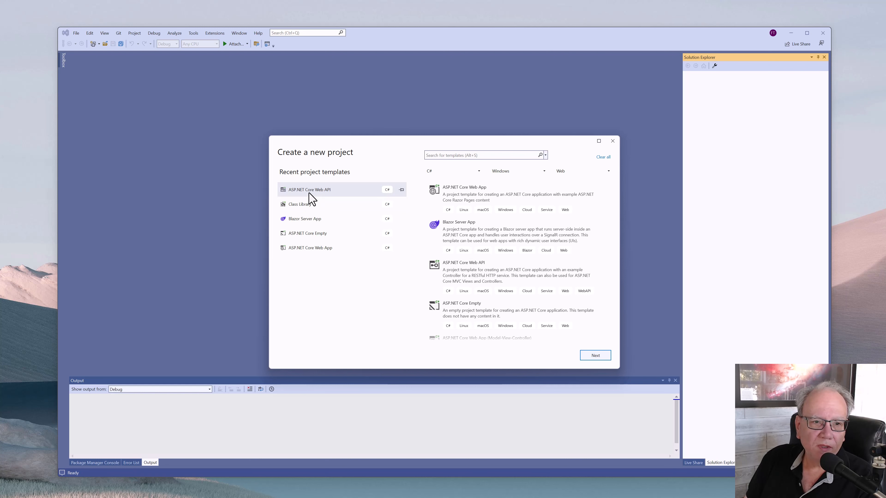
{"action": "mouse_move", "coordinate": [313, 199]}
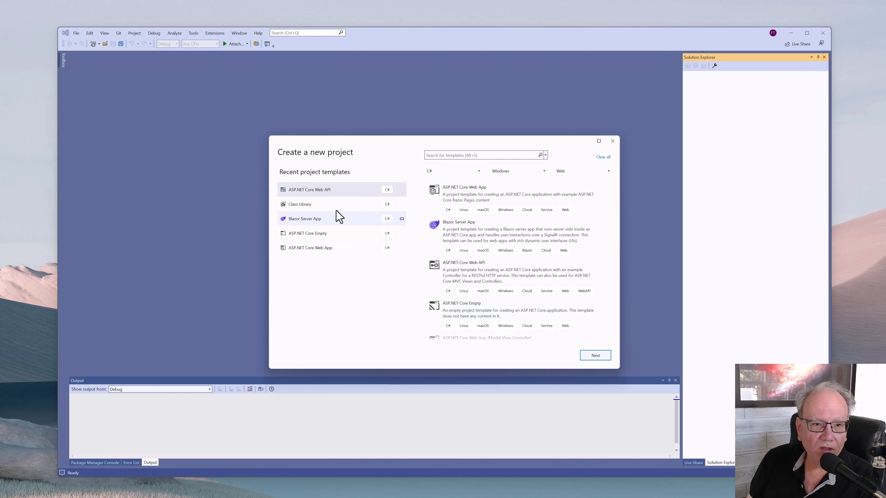
Choose the ASP.NET Core Web API template and name the project BasicAPI
{"action": "left_click", "coordinate": [480, 155]}
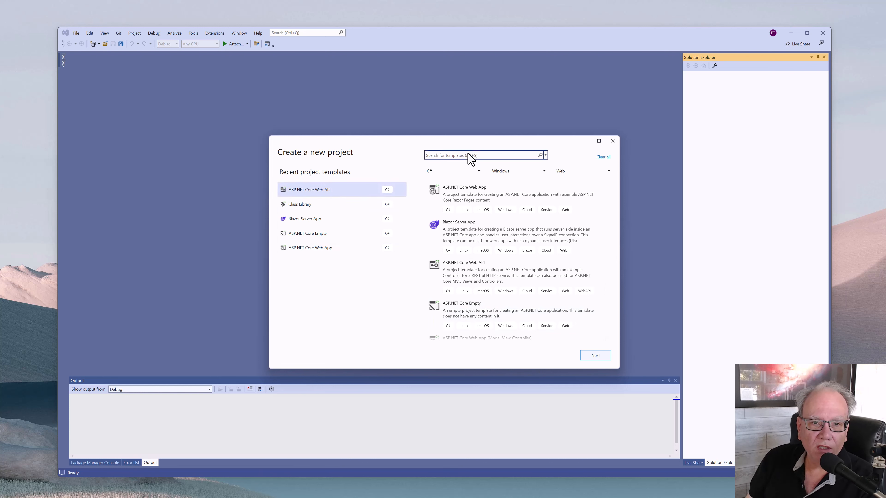
{"action": "left_click", "coordinate": [480, 155]}
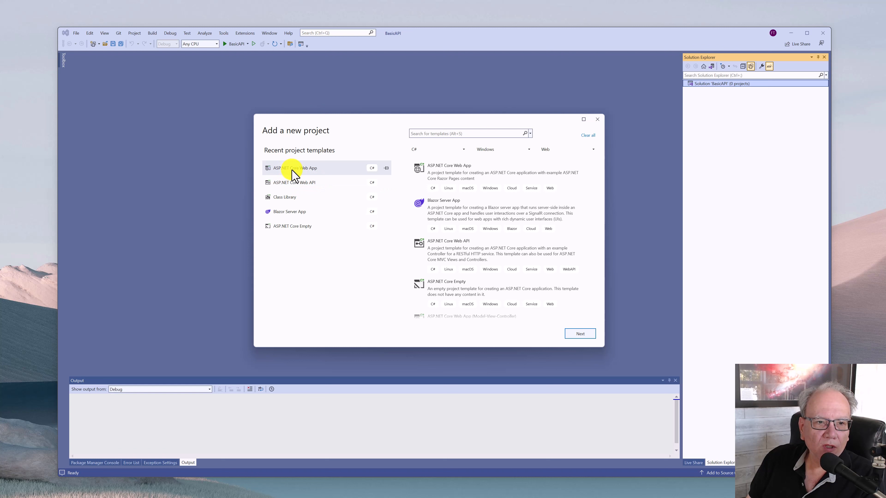
{"action": "mouse_move", "coordinate": [315, 173]}
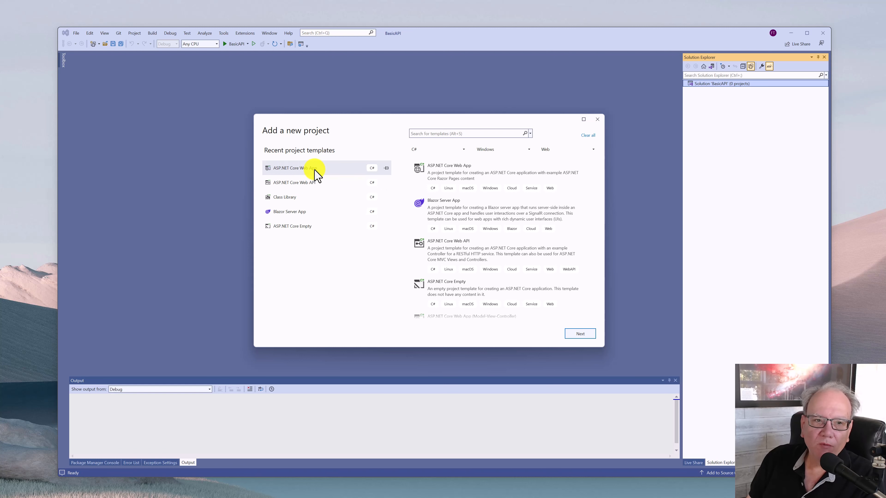
{"action": "left_click", "coordinate": [316, 183]}
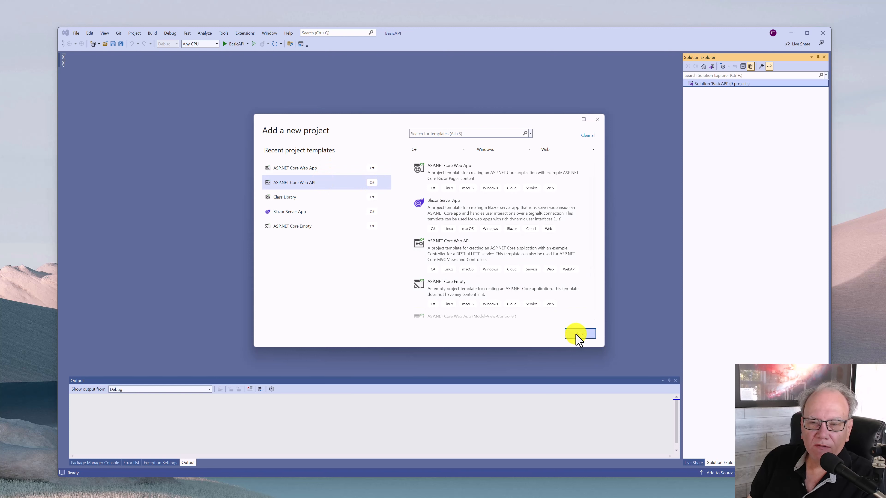
{"action": "left_click", "coordinate": [579, 333]}
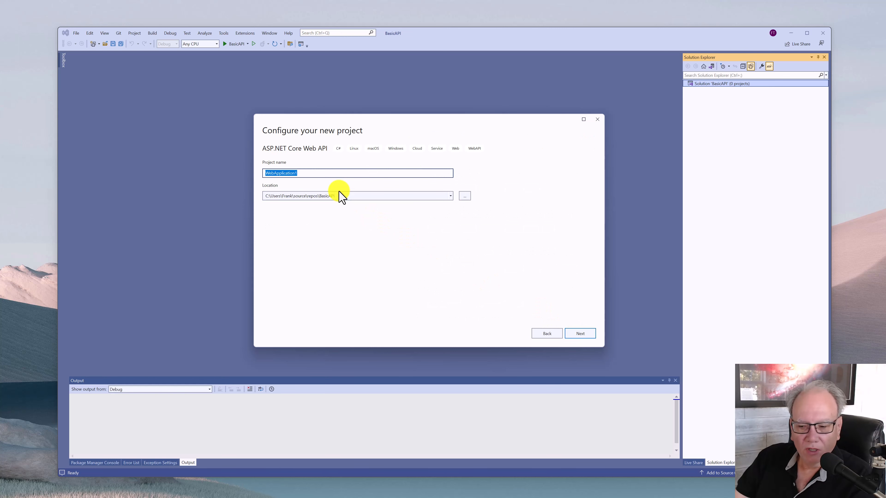
{"action": "type", "text": "BasicAPI"}
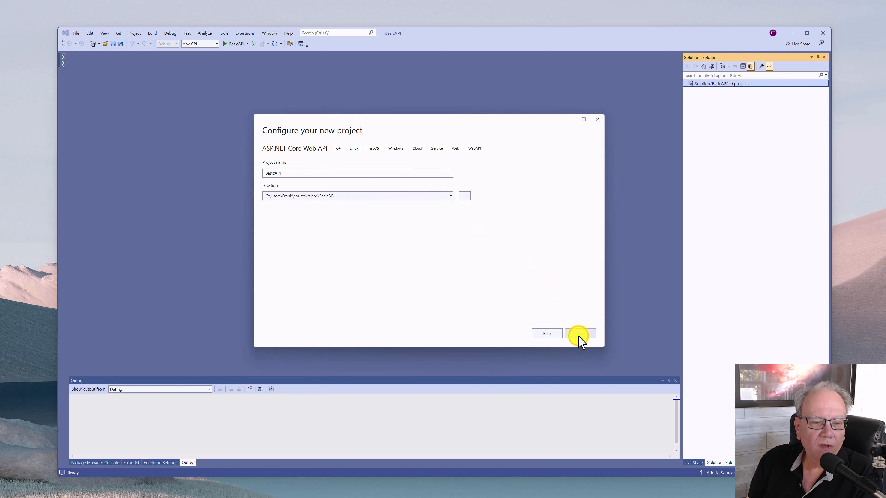
Continue to additional options, keeping .NET 6.0 (Long Term Support) as the framework
{"action": "left_click", "coordinate": [579, 333]}
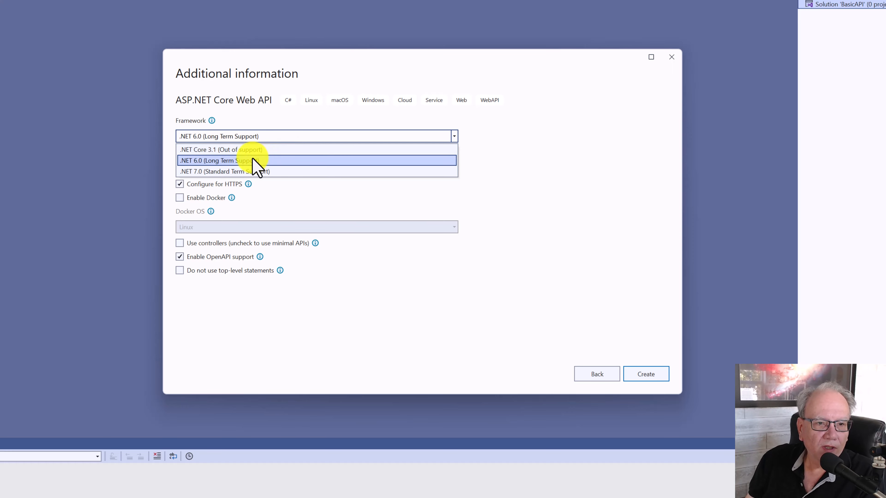
{"action": "mouse_move", "coordinate": [260, 171]}
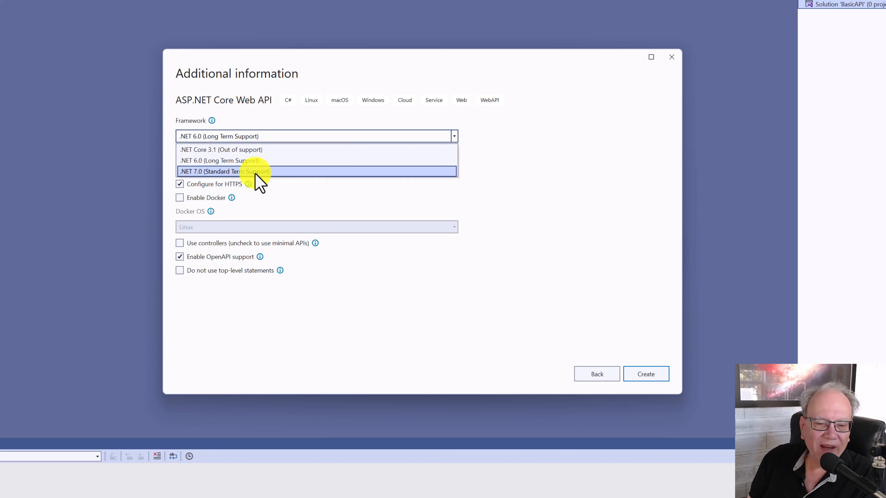
{"action": "mouse_move", "coordinate": [244, 162]}
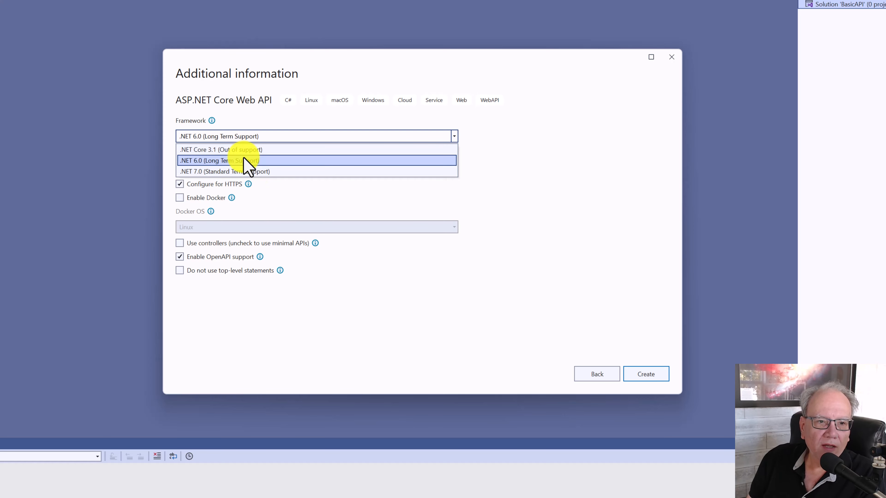
{"action": "left_click", "coordinate": [219, 160]}
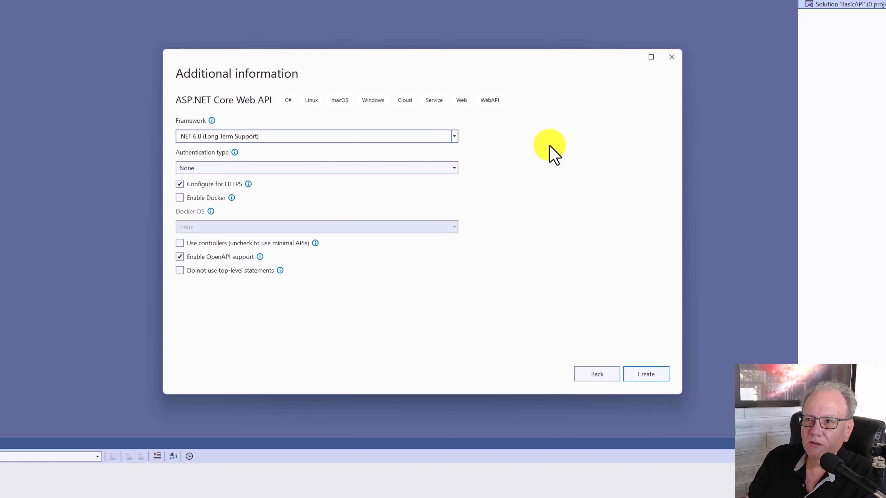
{"action": "mouse_move", "coordinate": [204, 184]}
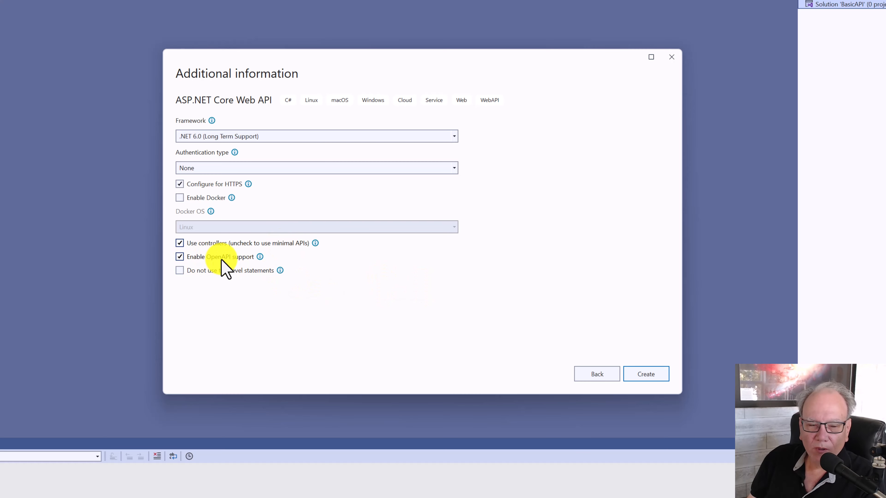
{"action": "mouse_move", "coordinate": [277, 276]}
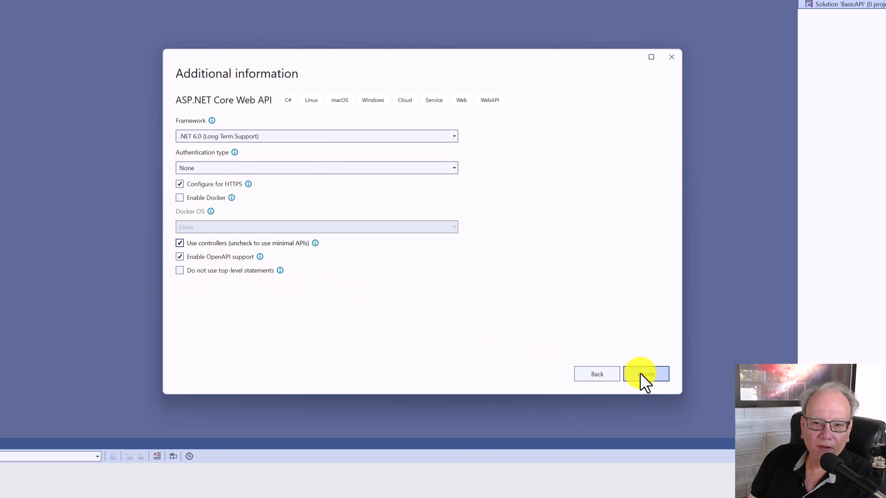
Create the BasicAPI project with controllers and OpenAPI support enabled
{"action": "left_click", "coordinate": [647, 374]}
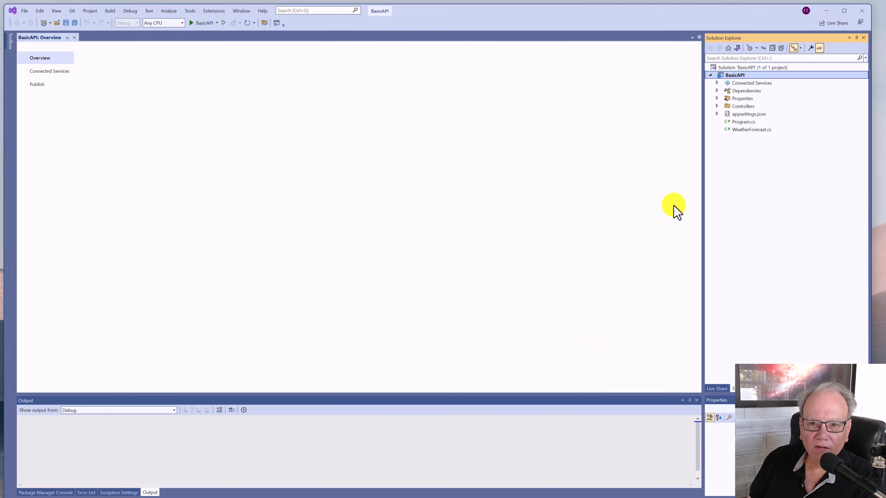
{"action": "left_click", "coordinate": [735, 75]}
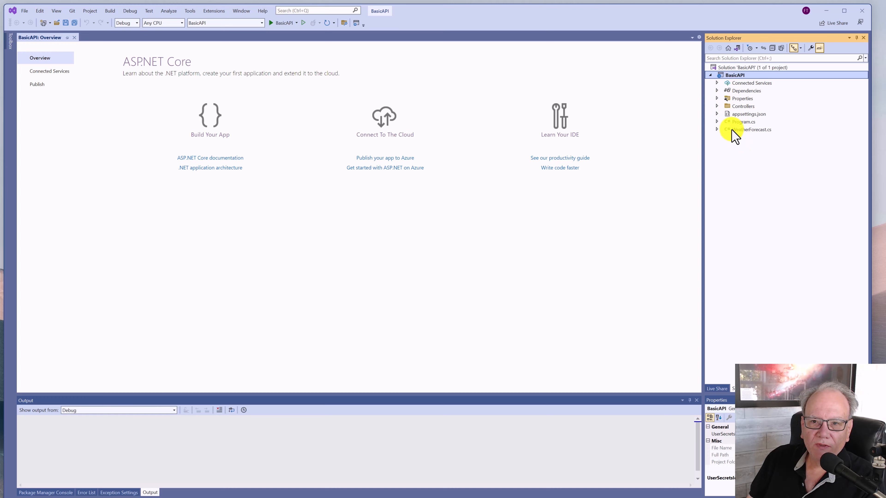
{"action": "left_click", "coordinate": [746, 121]}
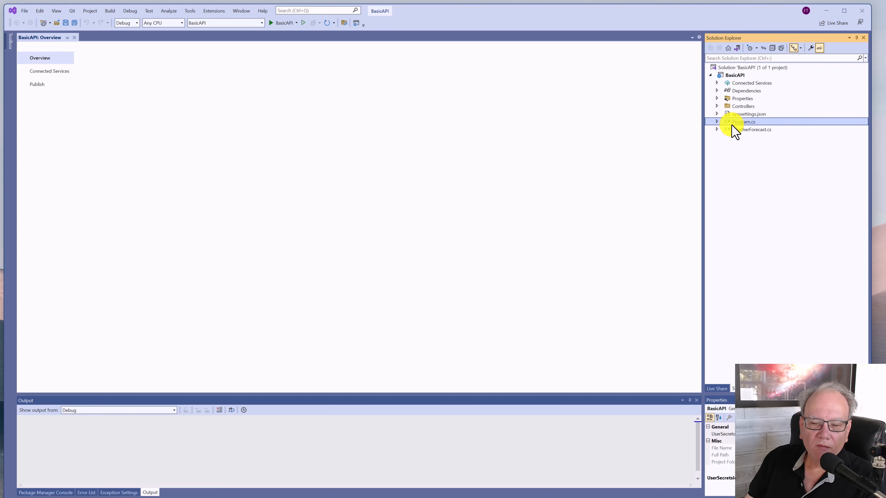
Open Program.cs and highlight the builder and WebApplication words on line 1
{"action": "double_click", "coordinate": [745, 121]}
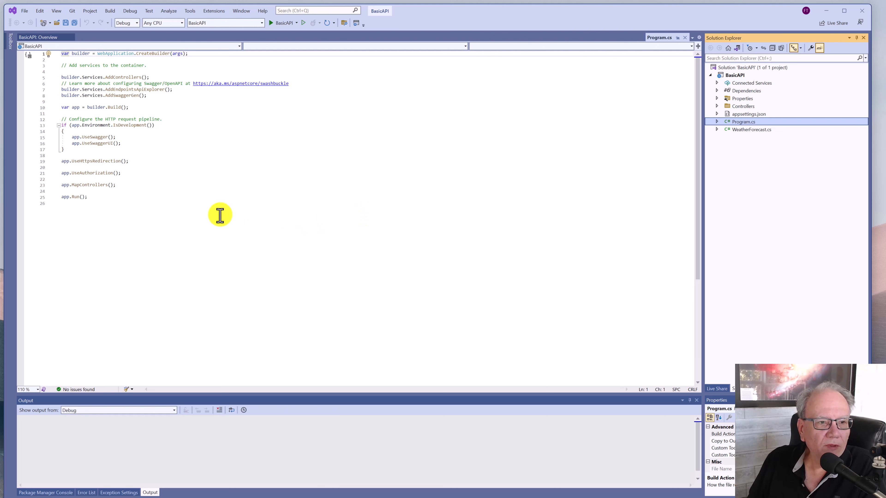
{"action": "mouse_move", "coordinate": [353, 133]}
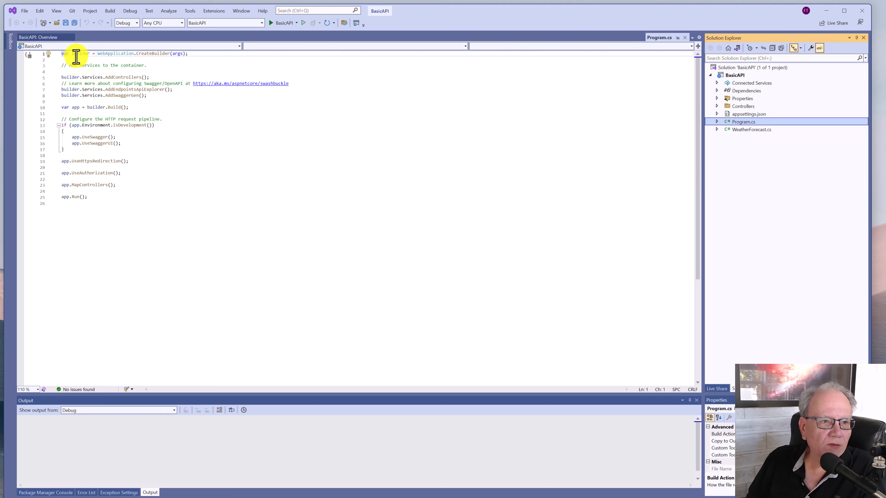
{"action": "double_click", "coordinate": [81, 54]}
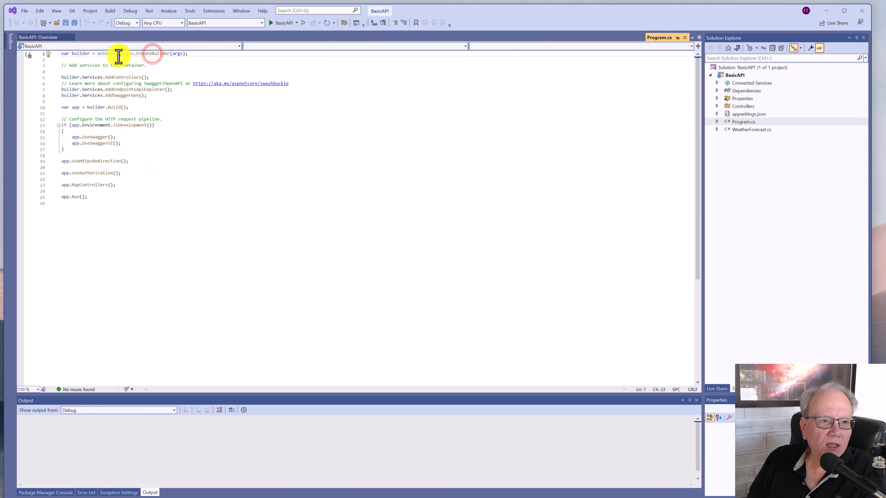
{"action": "double_click", "coordinate": [101, 53]}
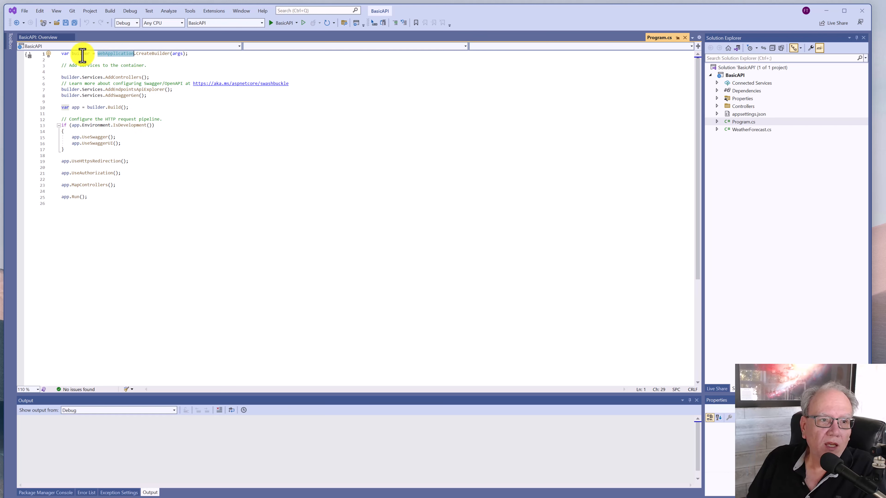
{"action": "mouse_move", "coordinate": [83, 53]}
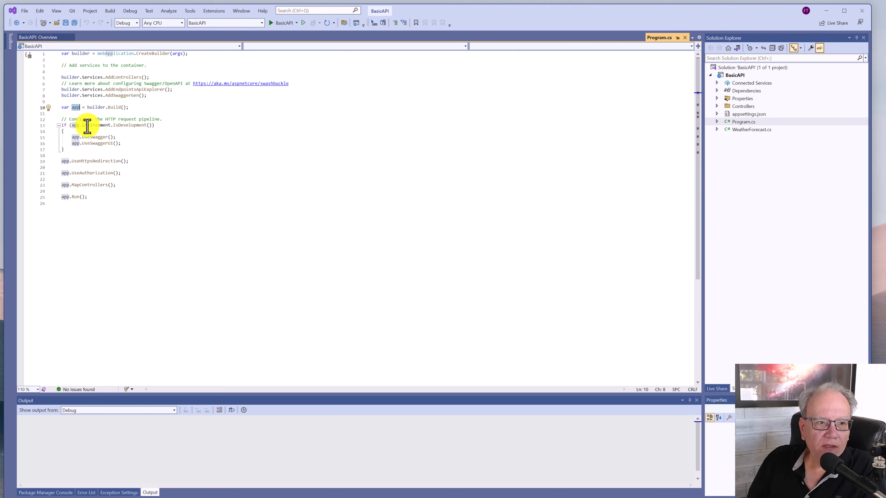
{"action": "mouse_move", "coordinate": [88, 196]}
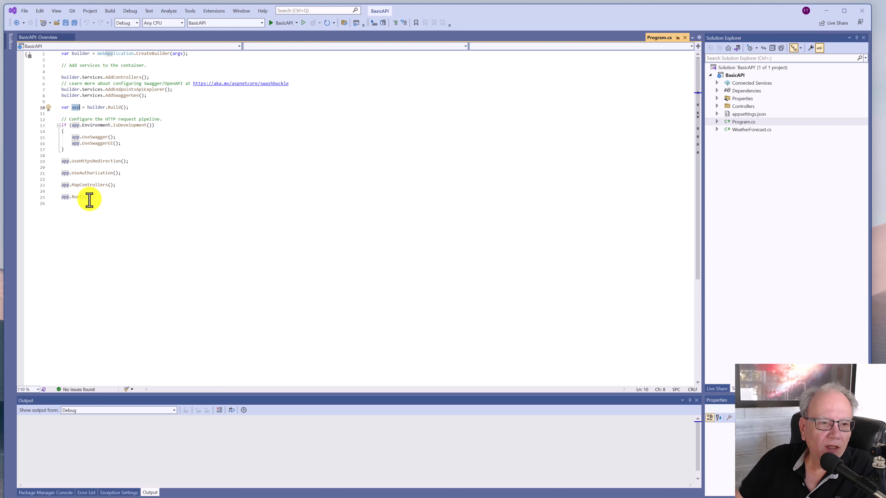
{"action": "mouse_move", "coordinate": [96, 161]}
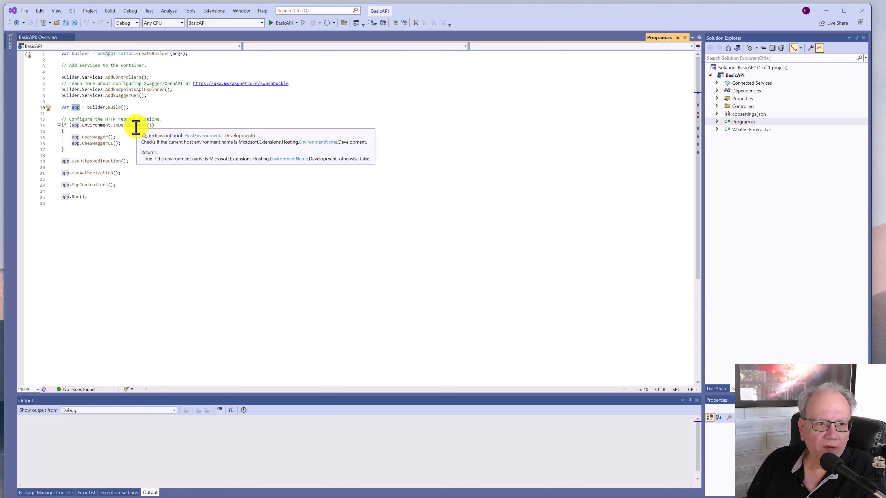
{"action": "mouse_move", "coordinate": [97, 134]}
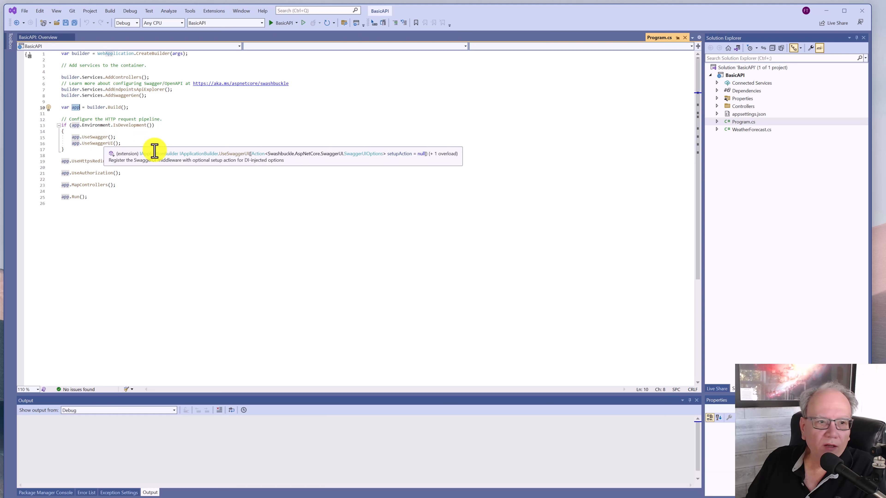
{"action": "mouse_move", "coordinate": [151, 143]}
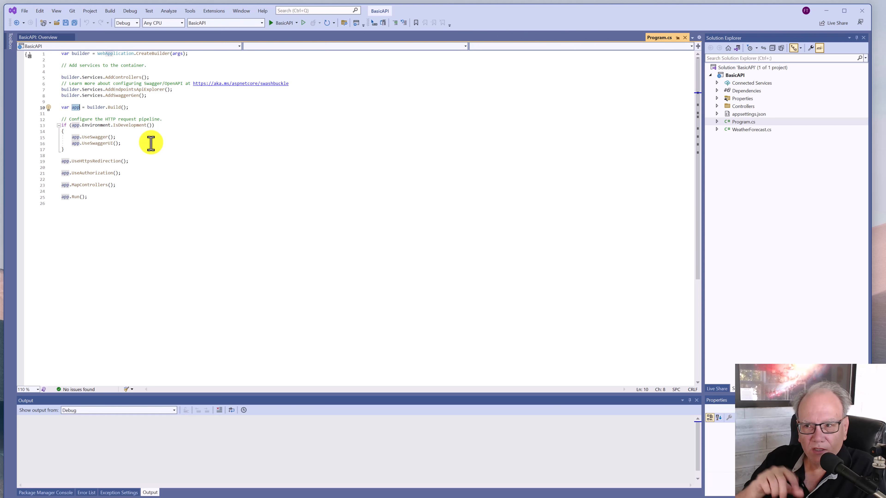
{"action": "mouse_move", "coordinate": [113, 161]}
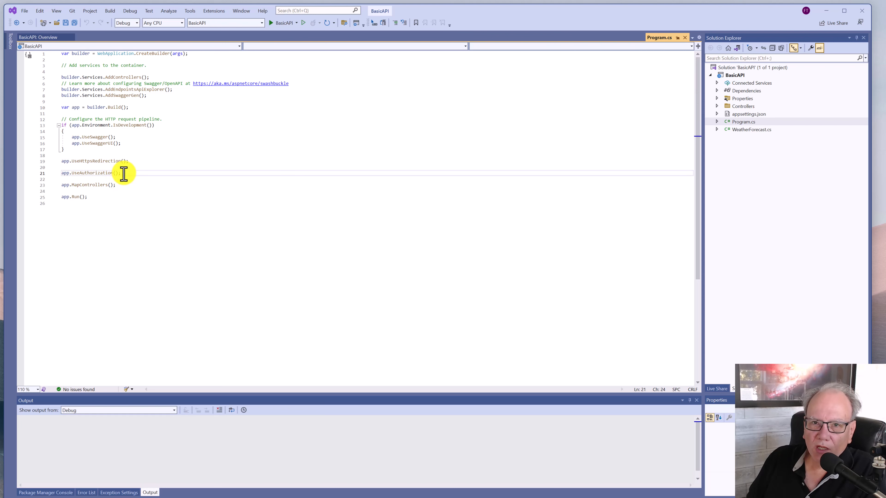
{"action": "left_click", "coordinate": [116, 185]}
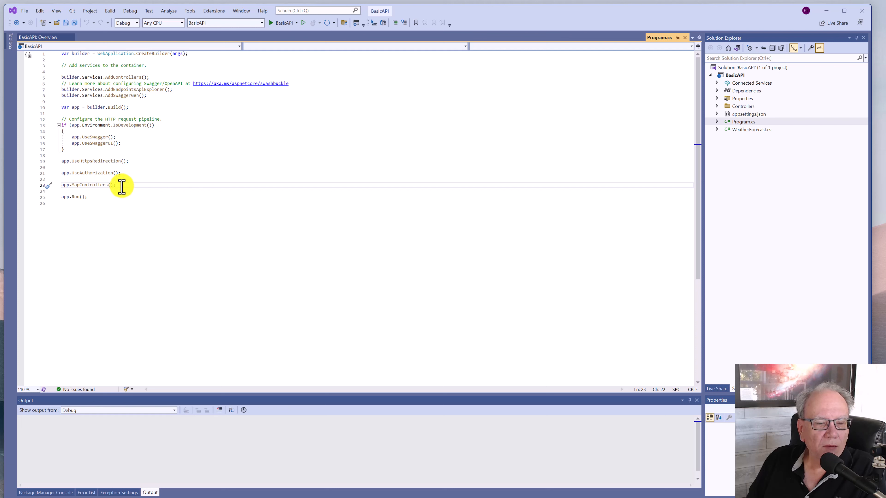
{"action": "mouse_move", "coordinate": [119, 83]}
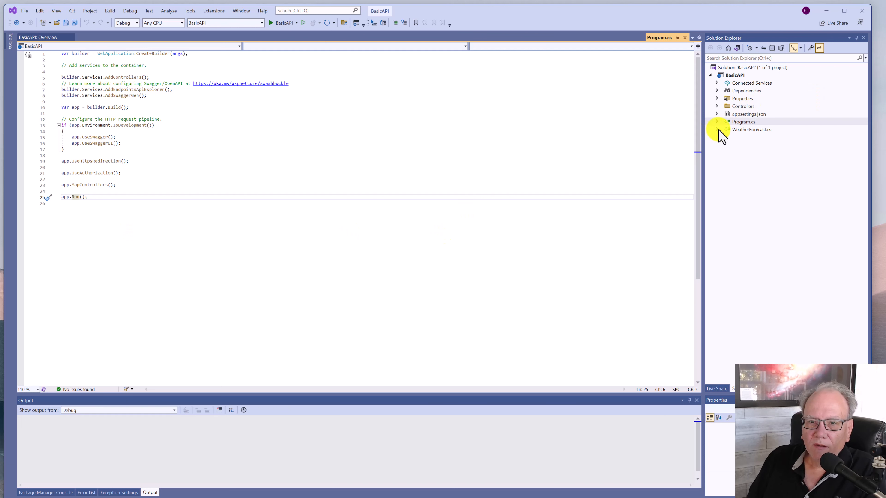
{"action": "left_click", "coordinate": [751, 130]}
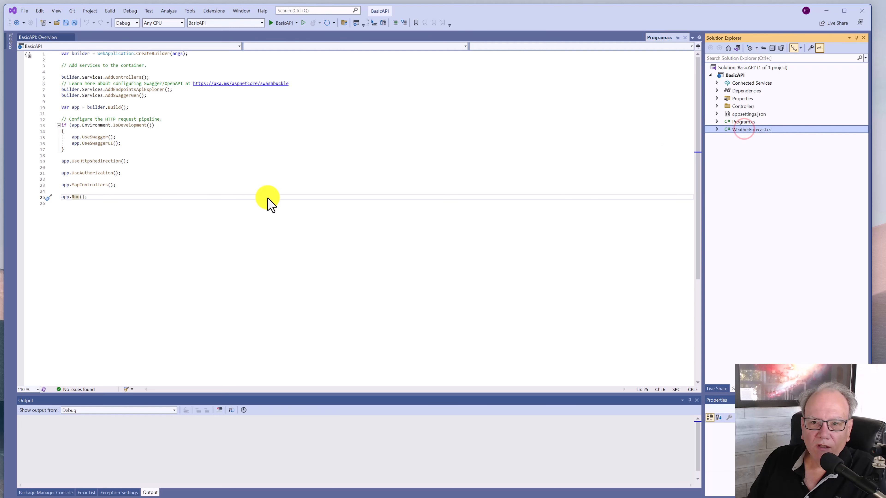
Review WeatherForecast.cs, WeatherForecastController.cs and the MapControllers call in Program.cs
{"action": "double_click", "coordinate": [752, 129]}
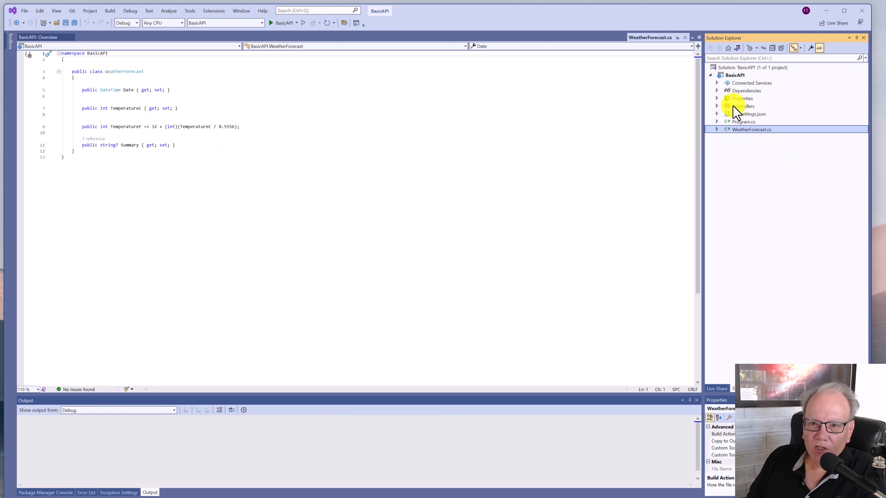
{"action": "left_click", "coordinate": [742, 106]}
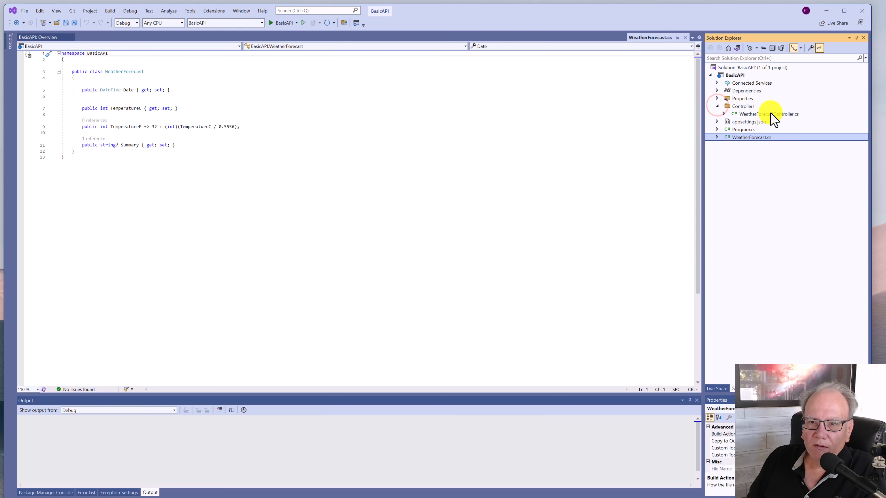
{"action": "double_click", "coordinate": [762, 113]}
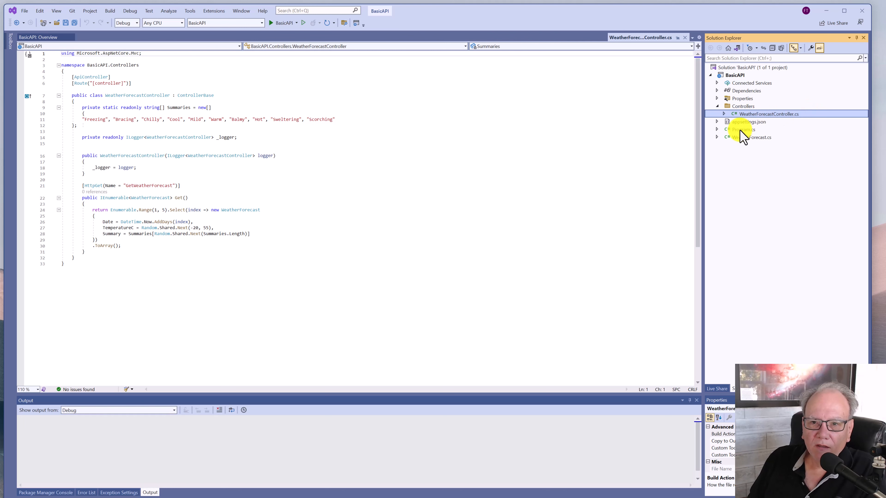
{"action": "double_click", "coordinate": [743, 130]}
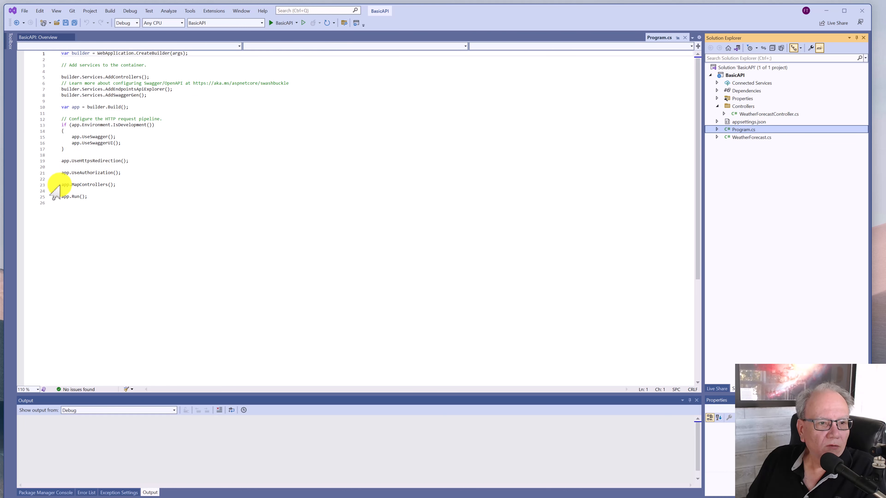
{"action": "double_click", "coordinate": [85, 184]}
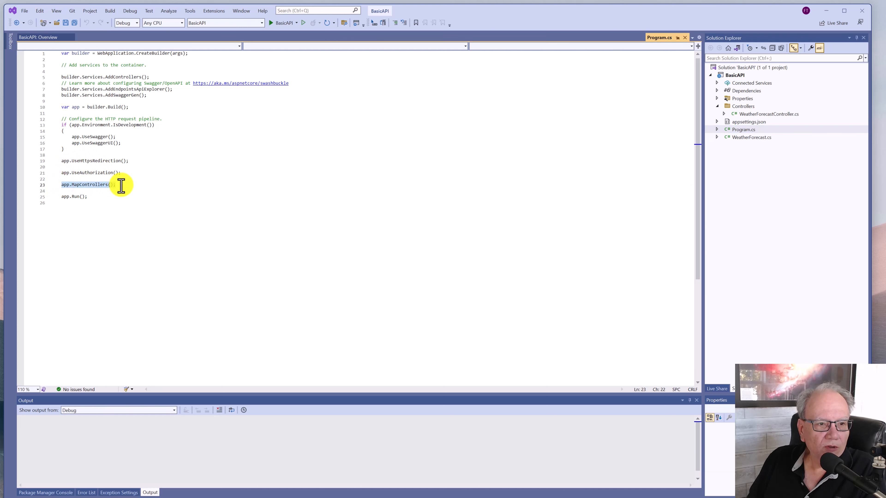
Return to WeatherForecastController and highlight its ControllerBase base class
{"action": "left_click", "coordinate": [768, 114]}
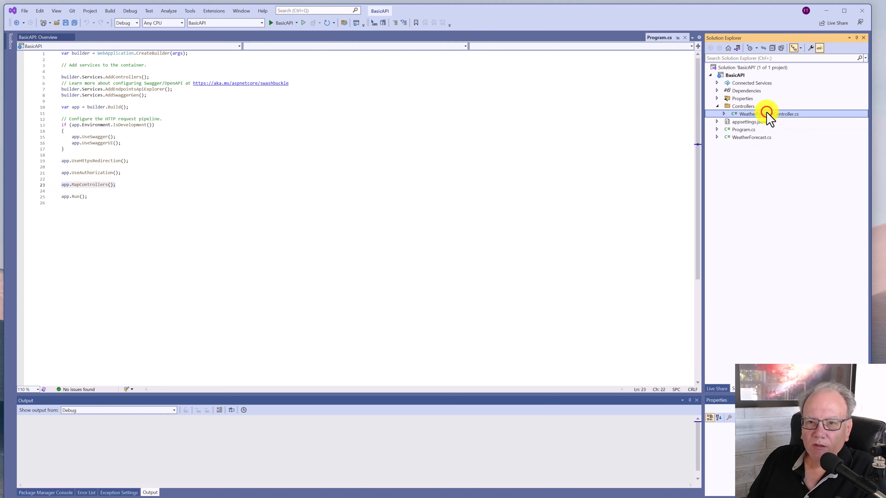
{"action": "double_click", "coordinate": [768, 114]}
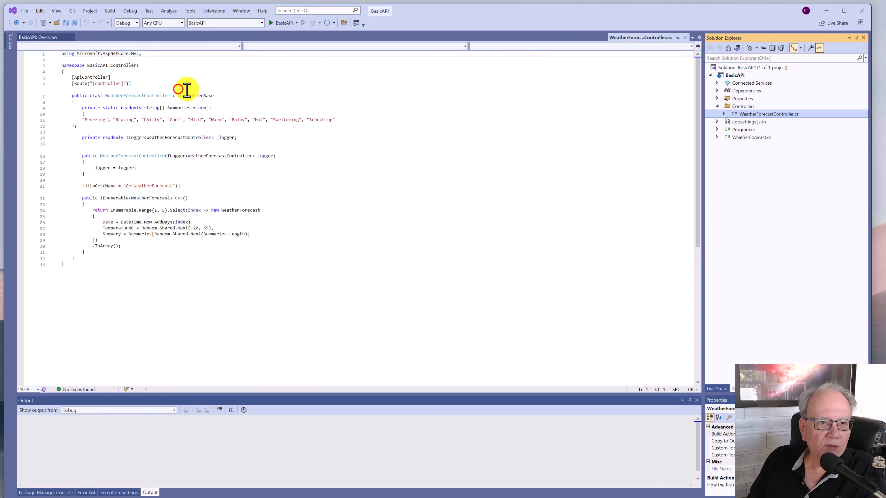
{"action": "double_click", "coordinate": [189, 95]}
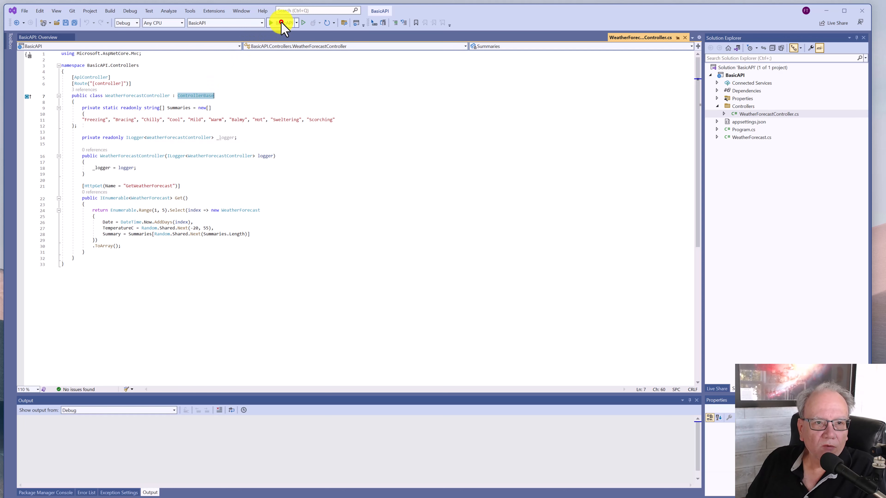
Run BasicAPI with debugging and focus the opened Swagger page
{"action": "left_click", "coordinate": [281, 23]}
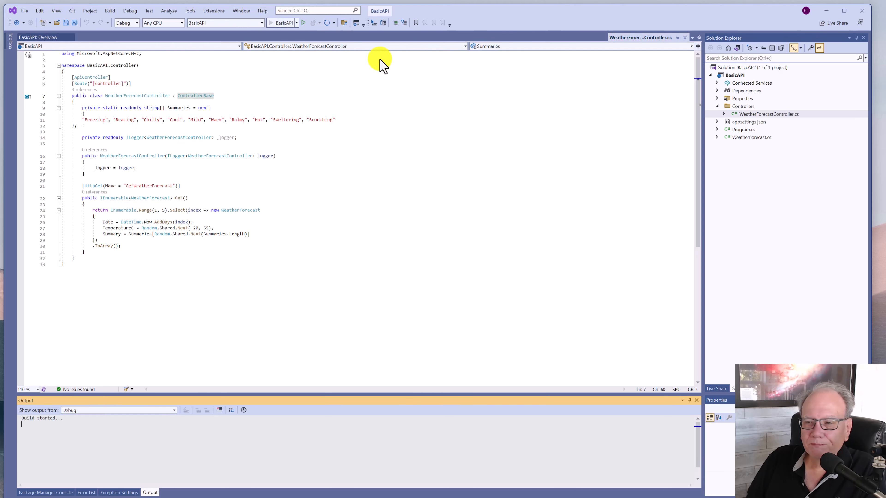
{"action": "left_click", "coordinate": [304, 22]}
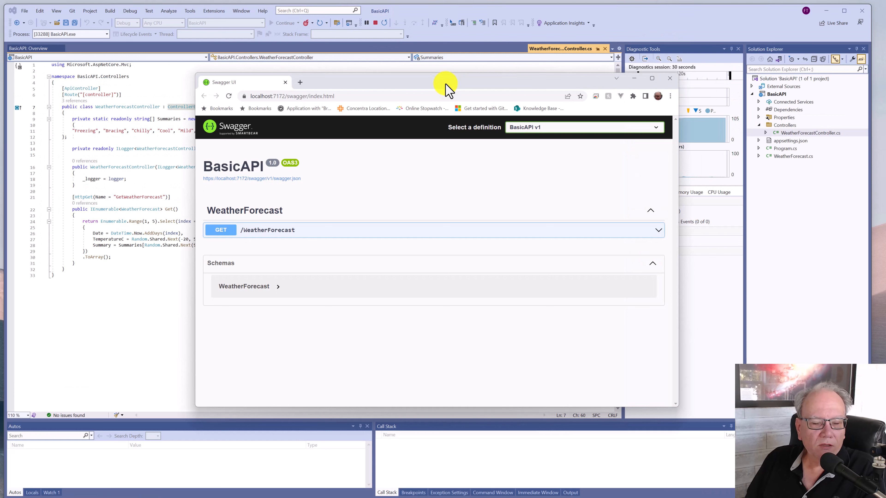
{"action": "mouse_move", "coordinate": [404, 266]}
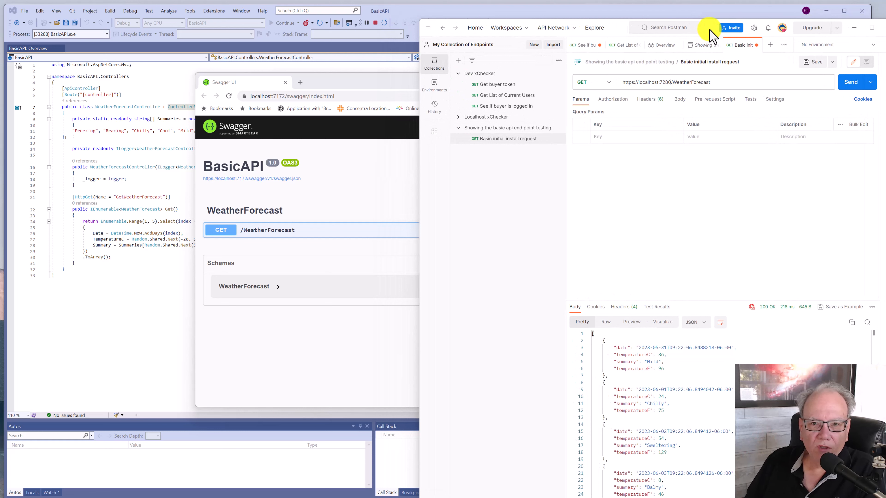
{"action": "mouse_move", "coordinate": [257, 209]}
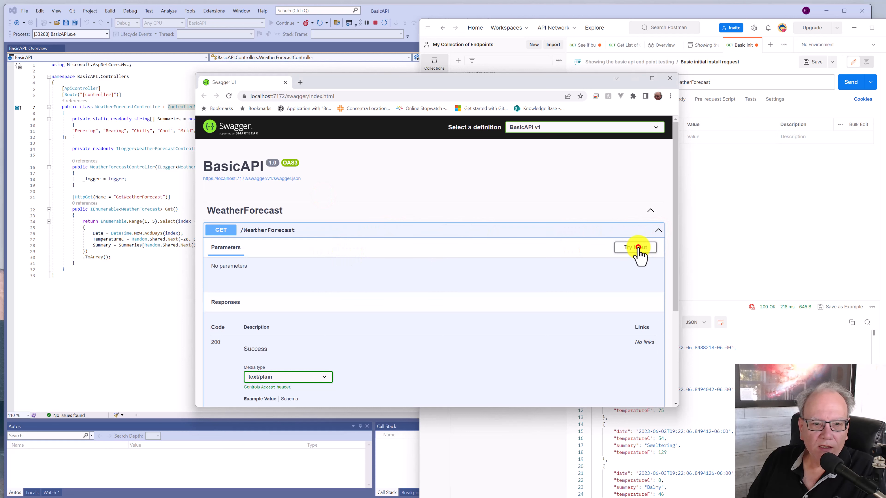
Execute GET /WeatherForecast in Swagger UI, review the 200 JSON response and copy the local port
{"action": "left_click", "coordinate": [635, 247]}
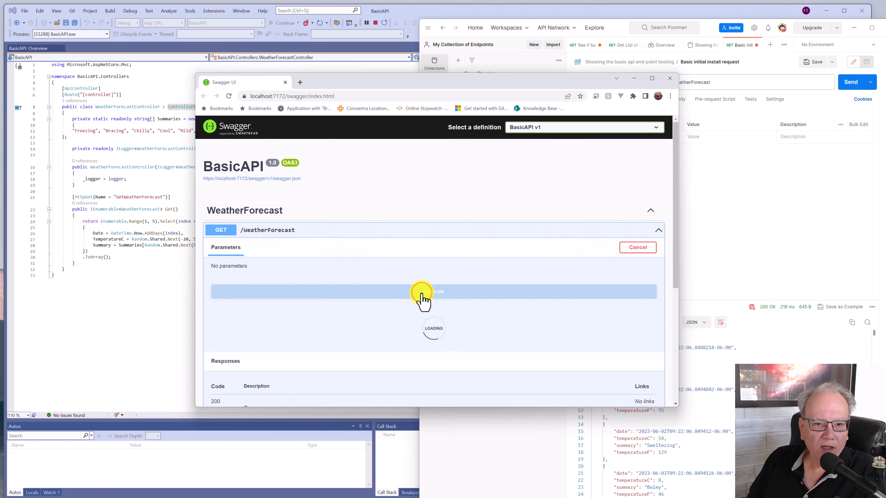
{"action": "left_click", "coordinate": [432, 292]}
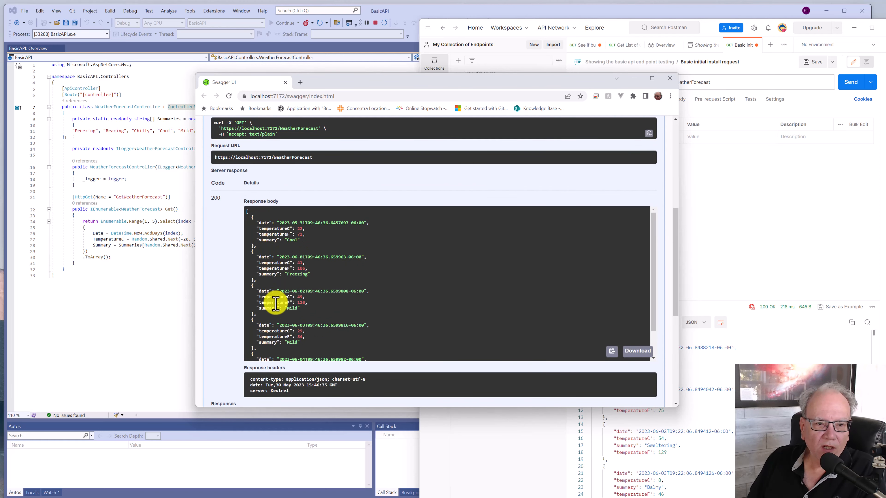
{"action": "scroll", "scroll_direction": "up", "scroll_amount": 3}
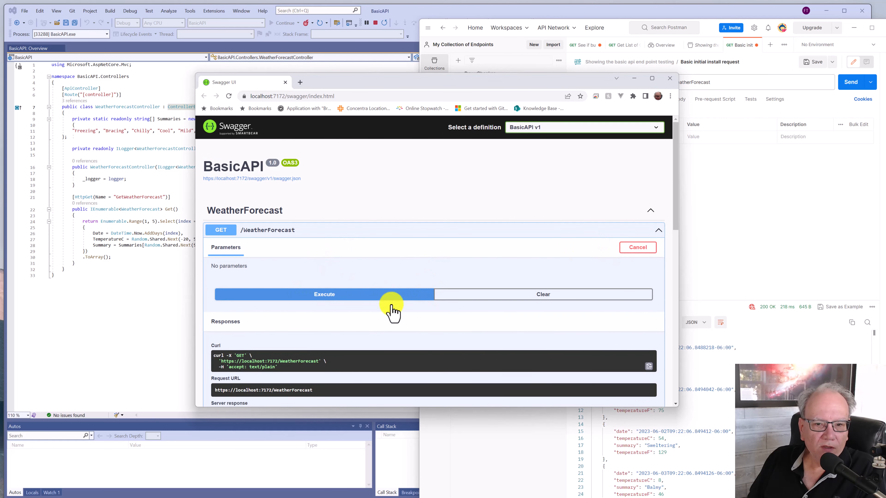
{"action": "left_click", "coordinate": [636, 247]}
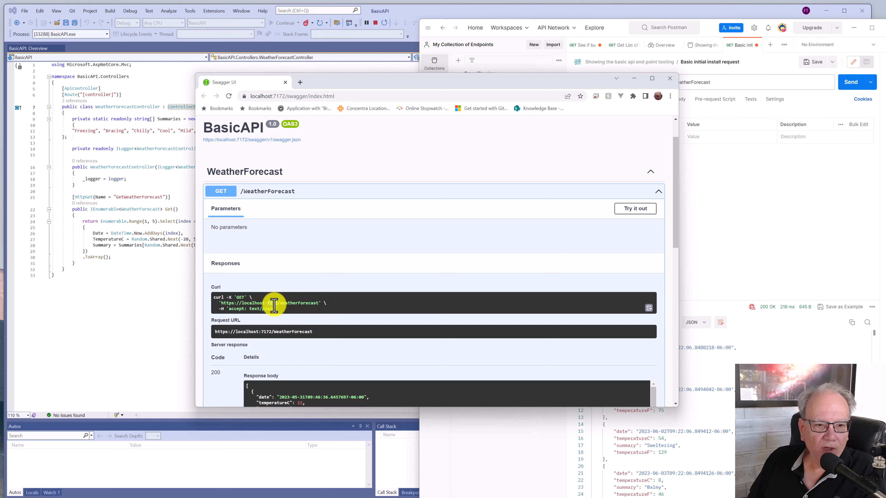
{"action": "right_click", "coordinate": [277, 304]}
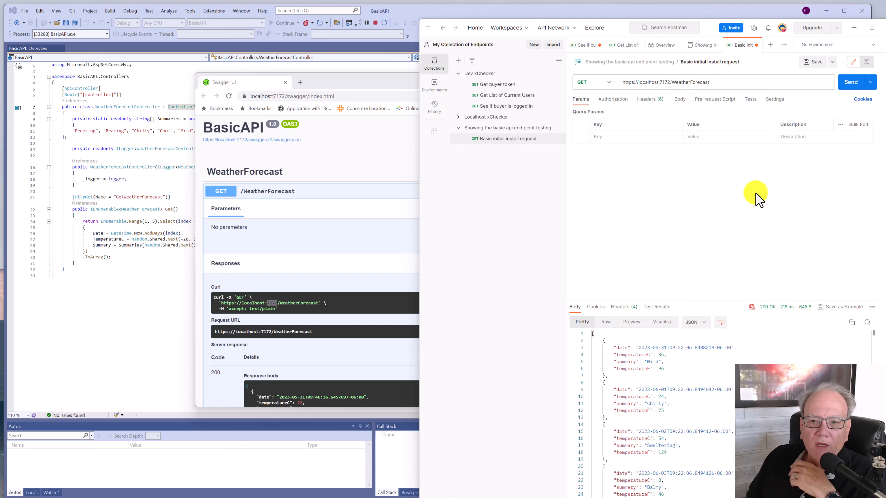
{"action": "left_click", "coordinate": [850, 82]}
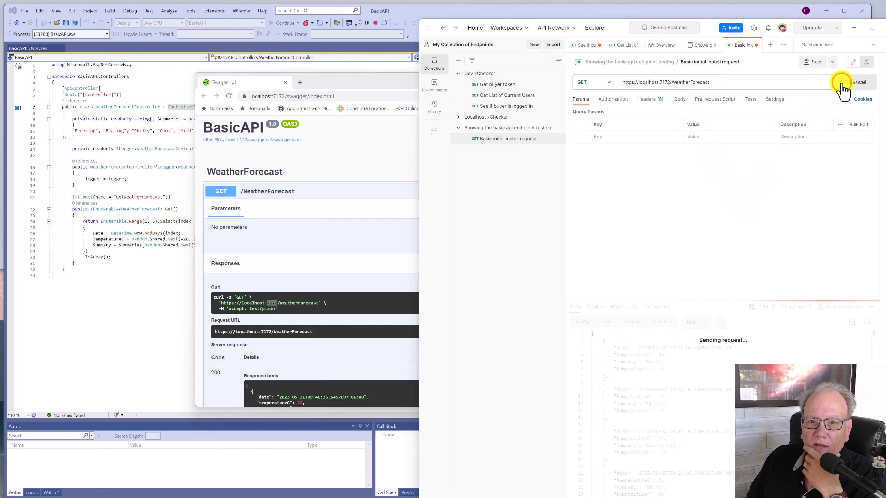
{"action": "left_click", "coordinate": [850, 82]}
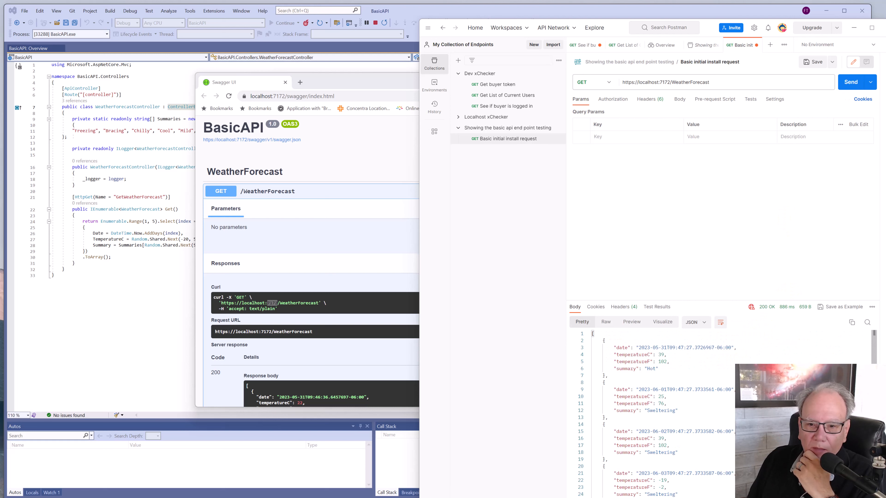
{"action": "scroll", "scroll_direction": "down", "scroll_amount": 3}
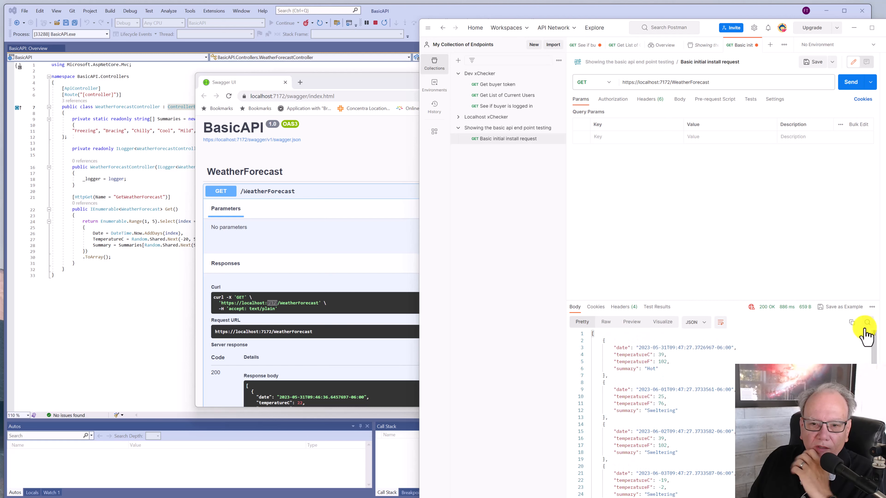
{"action": "mouse_move", "coordinate": [858, 328]}
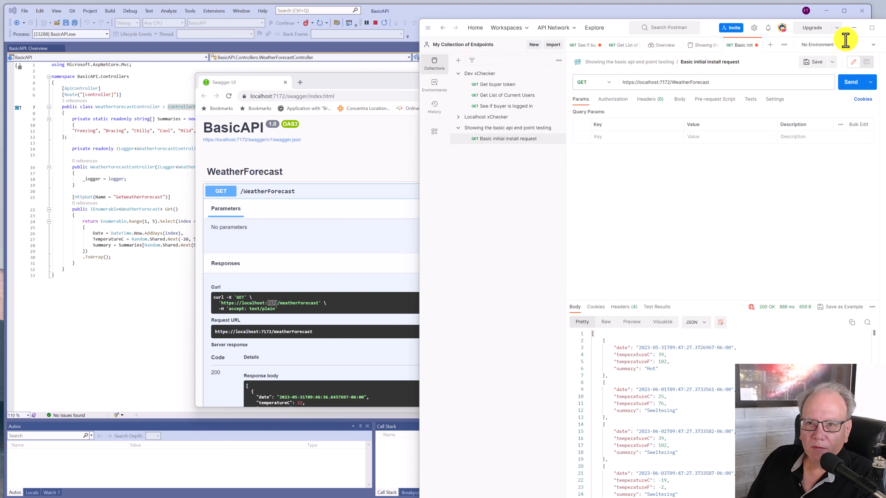
{"action": "mouse_move", "coordinate": [353, 167]}
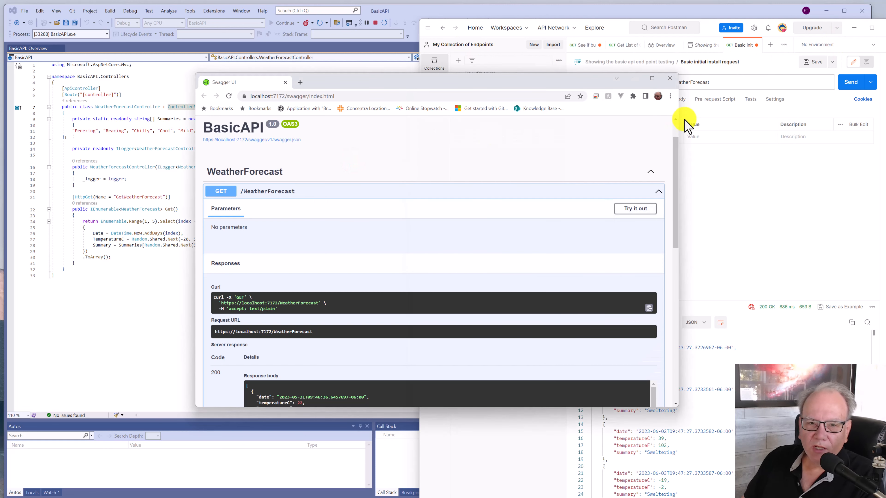
{"action": "mouse_move", "coordinate": [622, 63]}
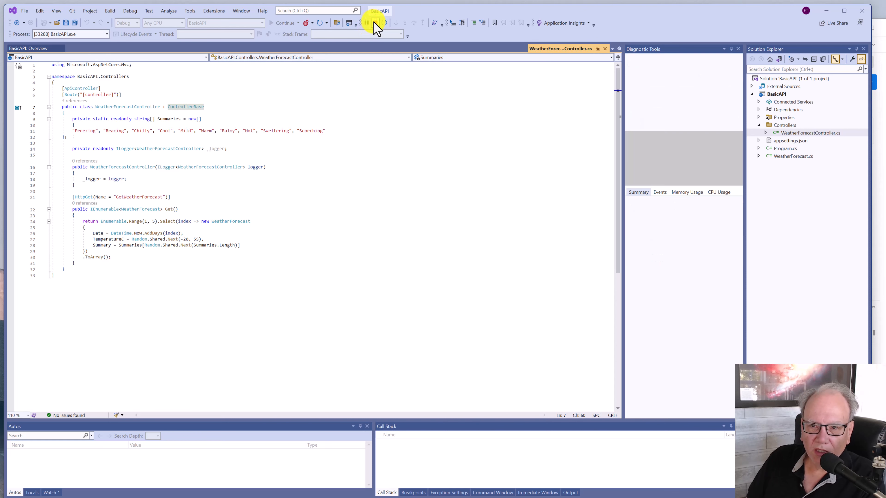
Stop debugging the running BasicAPI
{"action": "left_click", "coordinate": [366, 23]}
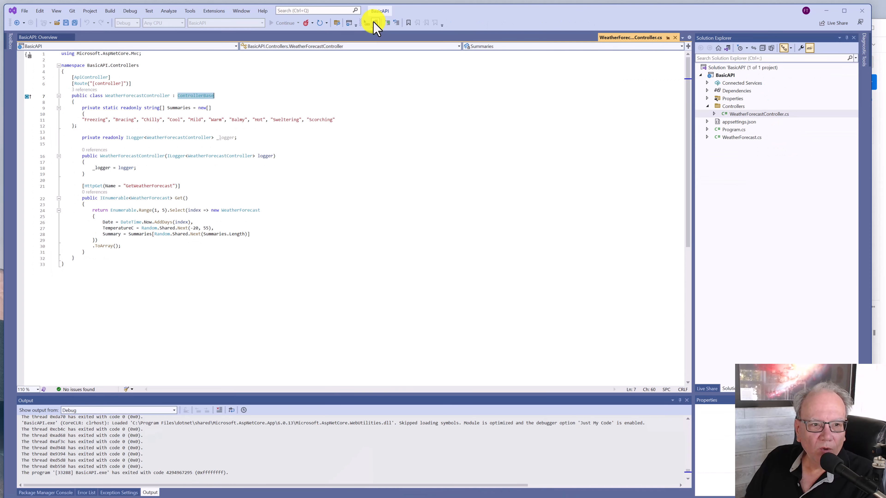
{"action": "mouse_move", "coordinate": [374, 22]}
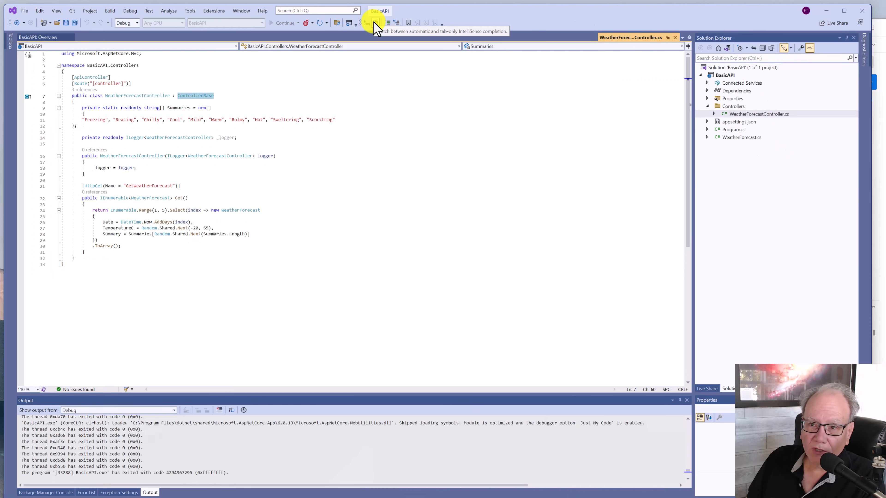